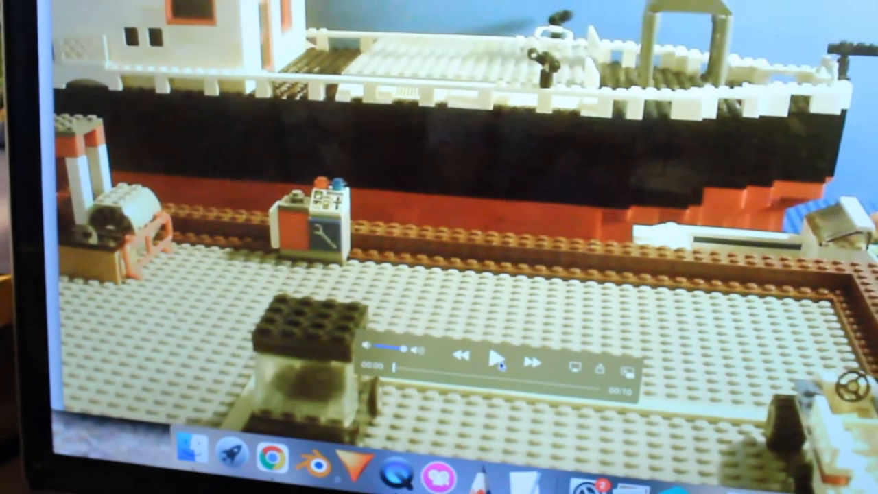
Step: Play the Lego stop-motion clip of the ship at the dock
left_click(497, 354)
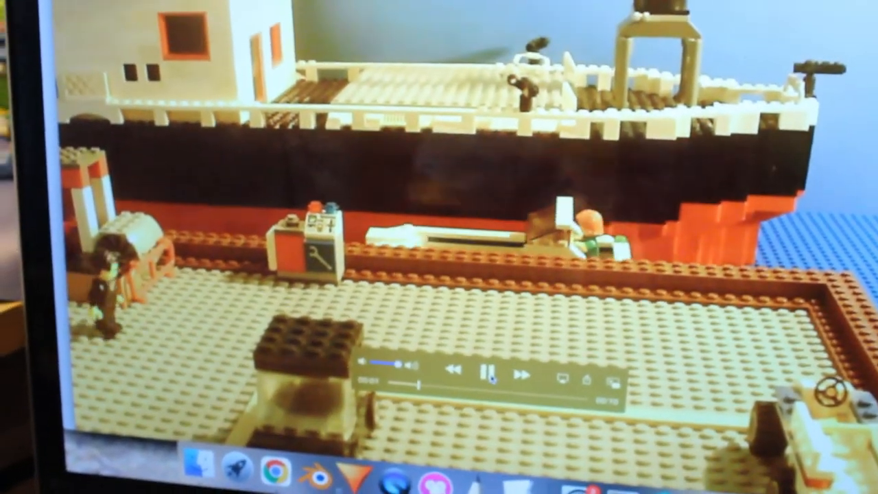